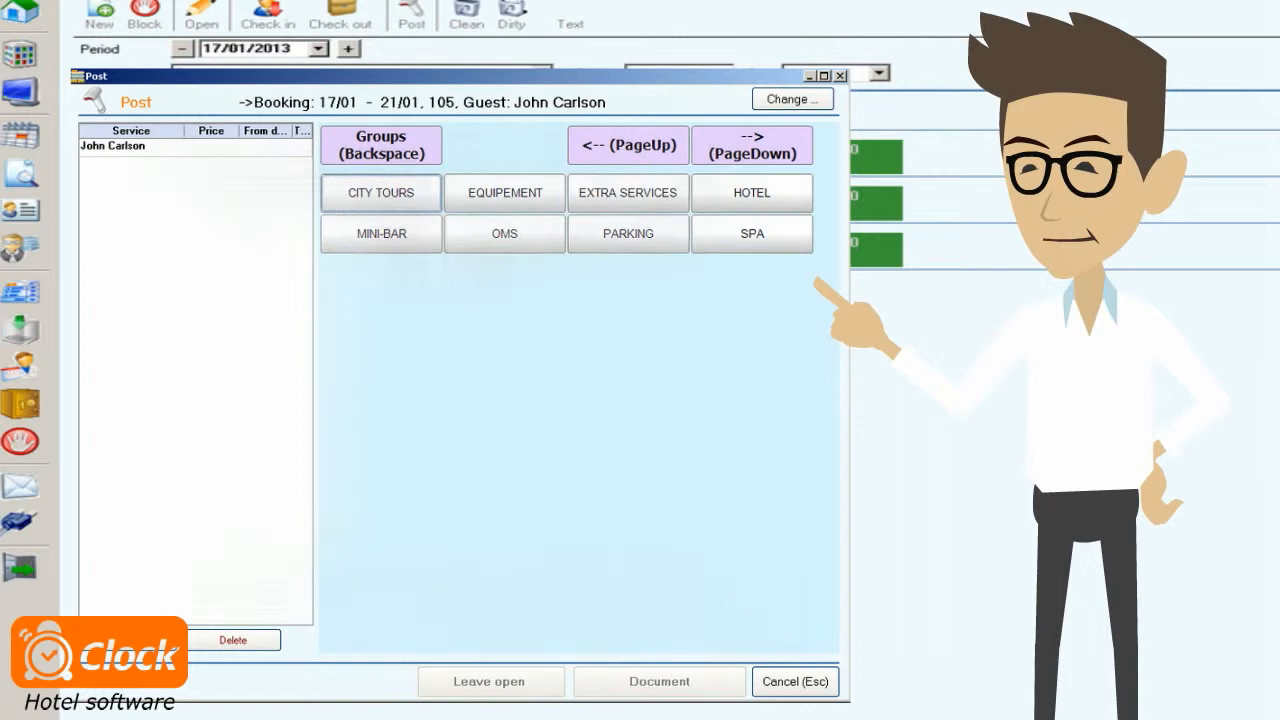
Post Full Body Massage at 35.00 GBP for 17/01/2013–20/01/2013 and show its routing confirmation.
{"action": "left_click", "coordinate": [752, 232]}
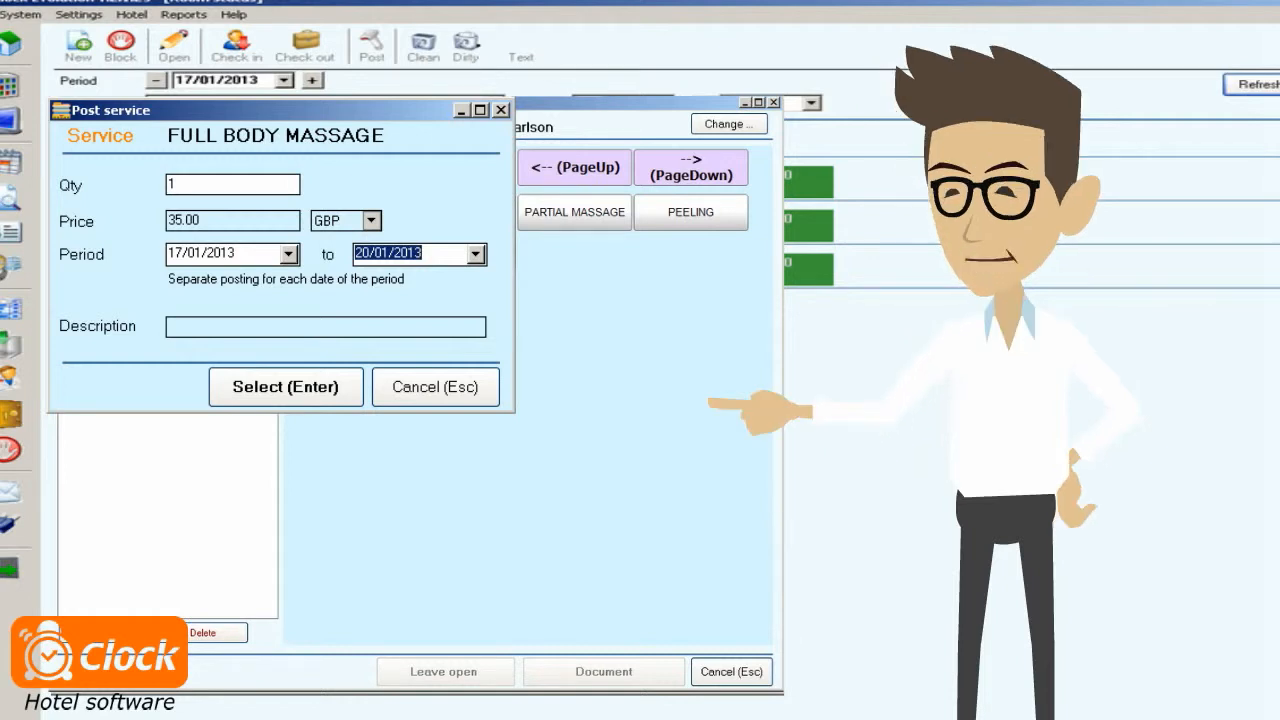
{"action": "left_click", "coordinate": [284, 386]}
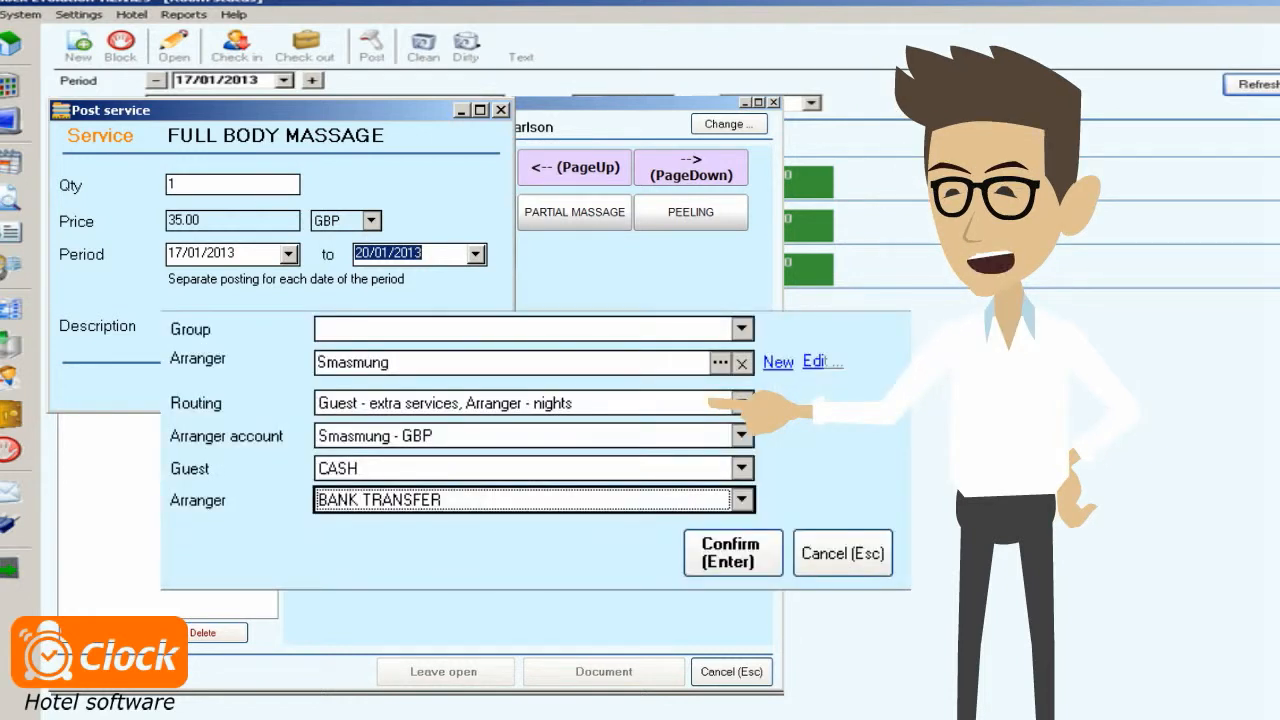